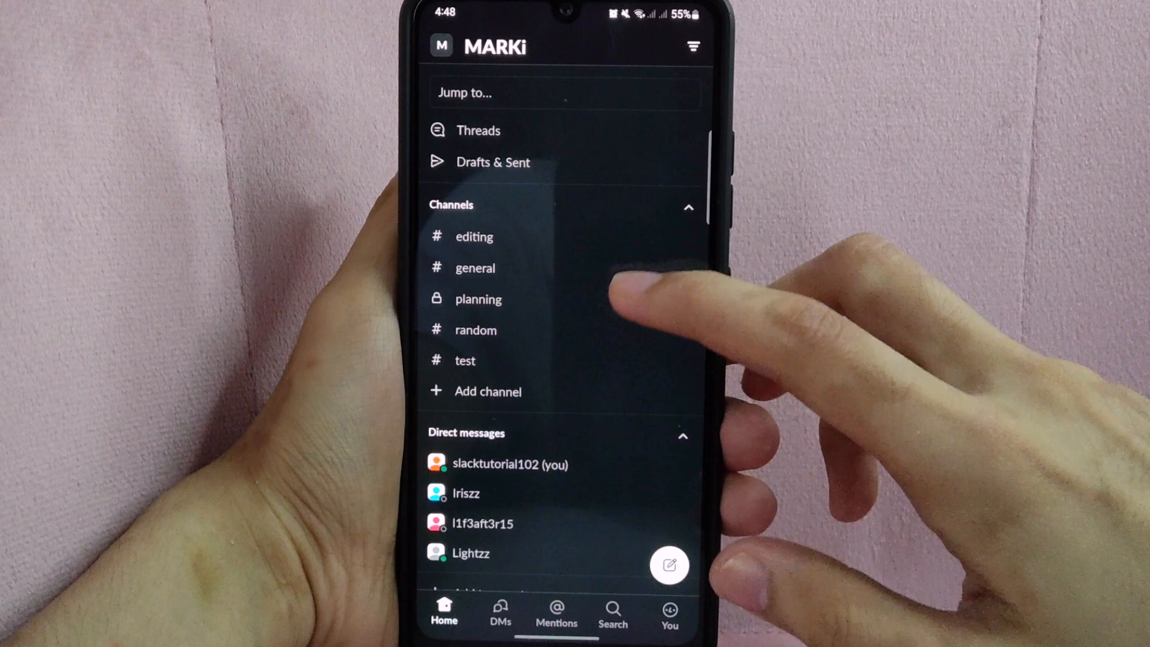
mouse_move(638, 294)
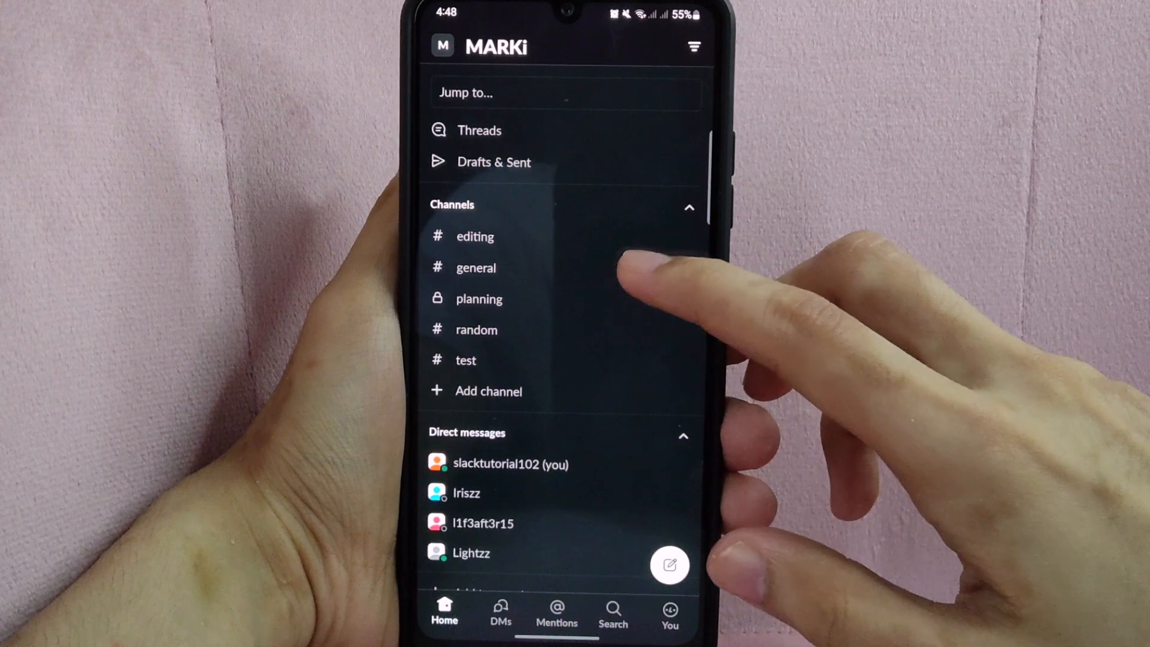
- Enter the #general channel from the Channels list
left_click(475, 267)
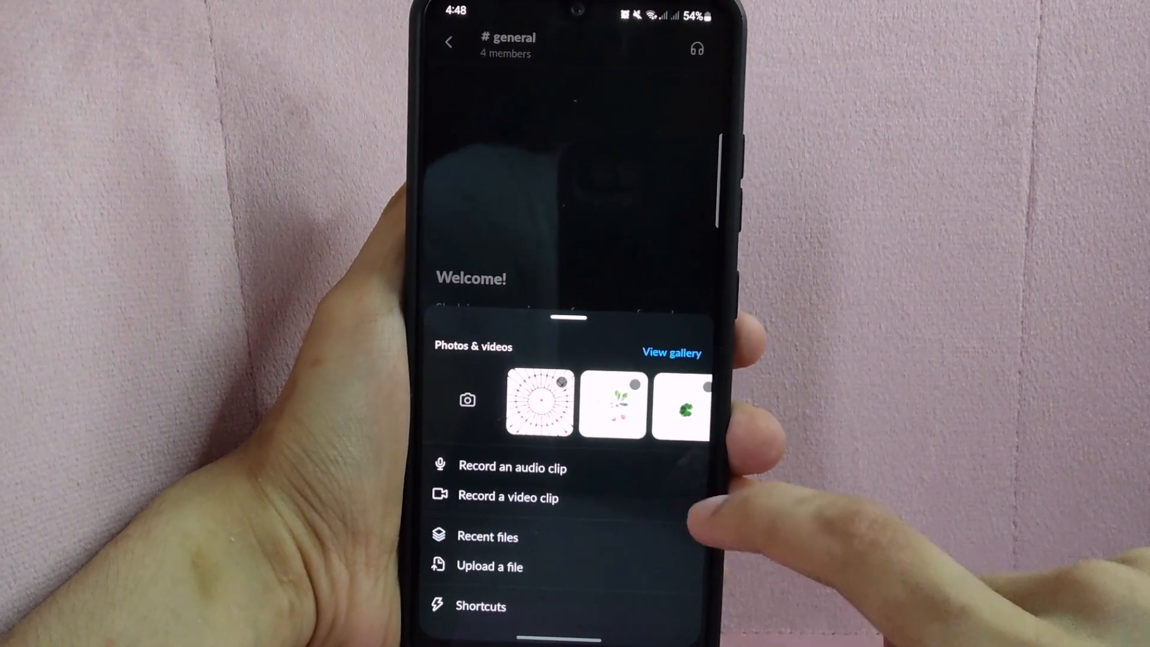
- Select the green video clip from the recent Photos & videos strip as the attachment
scroll("left", 3)
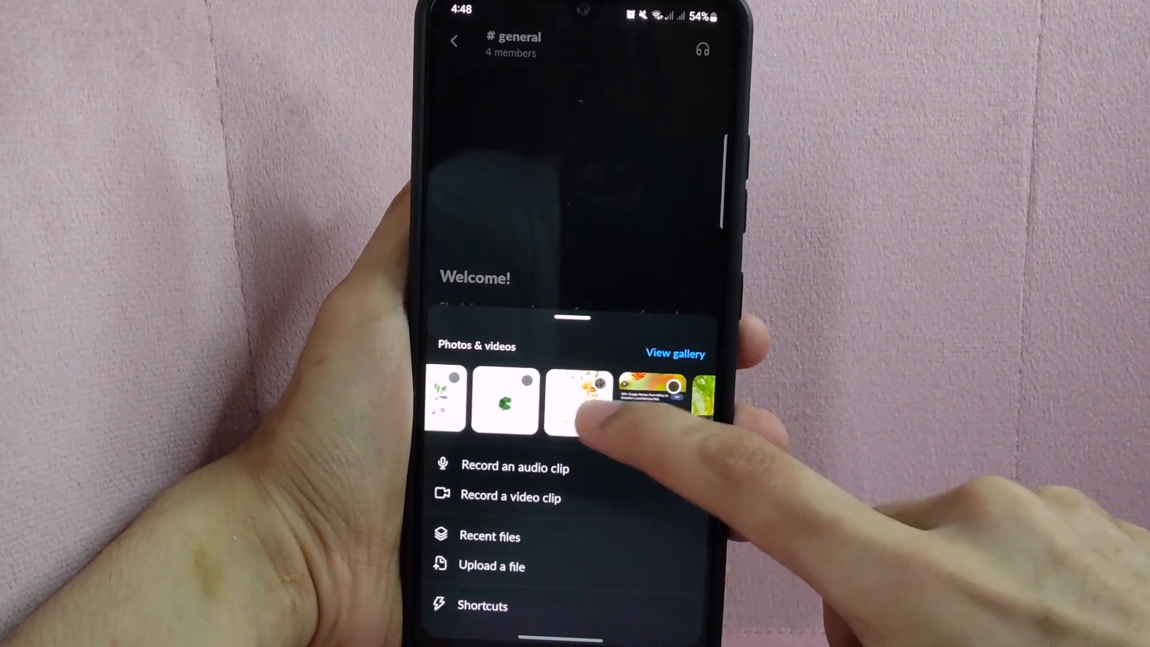
scroll("left", 3)
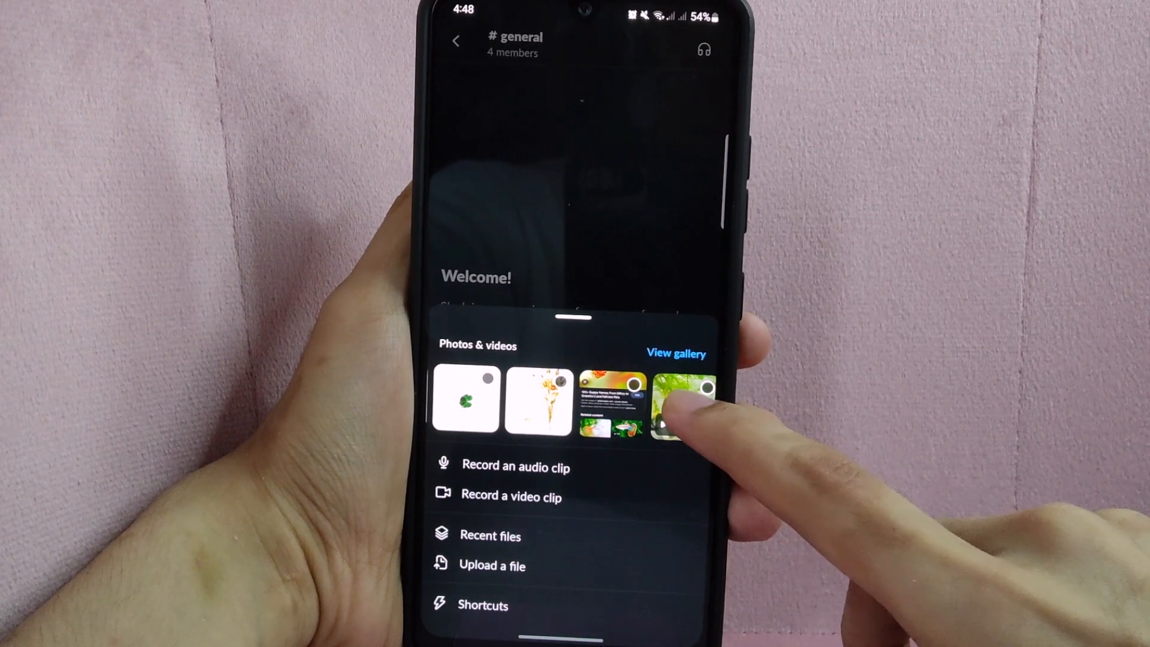
left_click(681, 404)
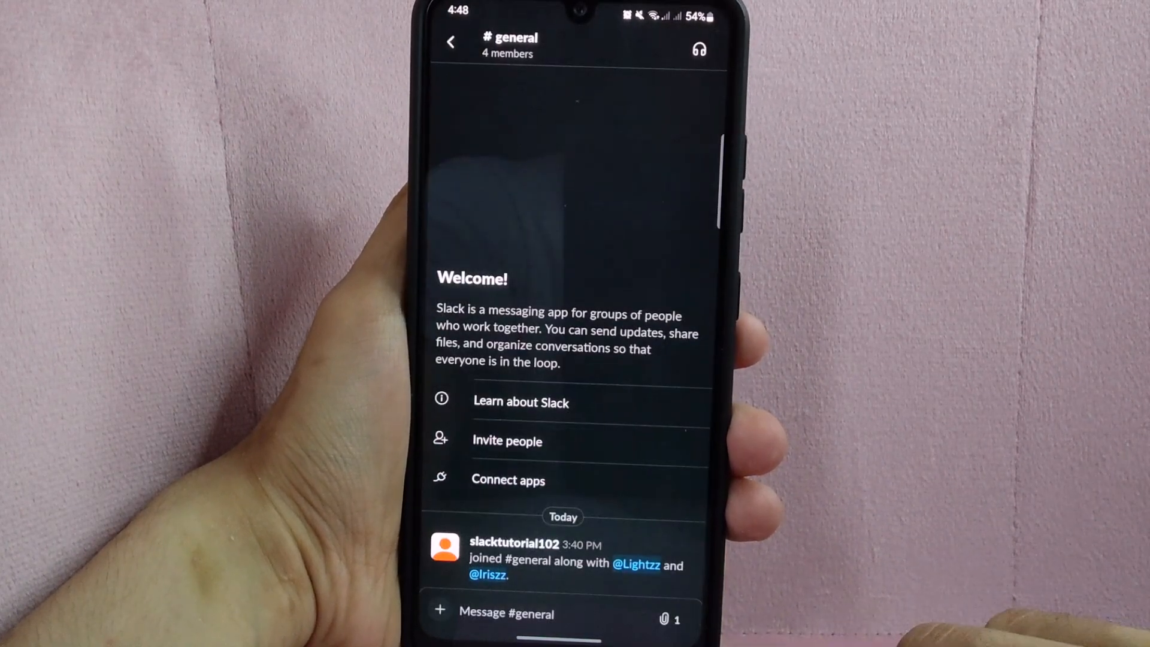
- Caption the attached video 'Watch this video' and send it to #general
left_click(514, 612)
type("Watch this vi")
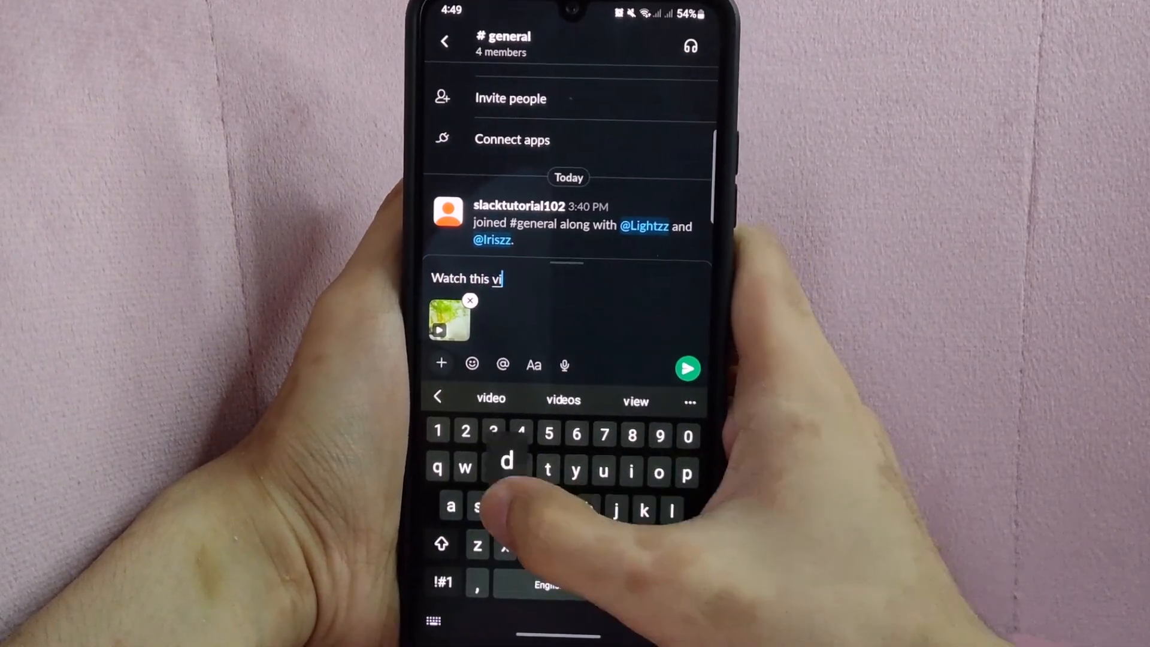
type("deo")
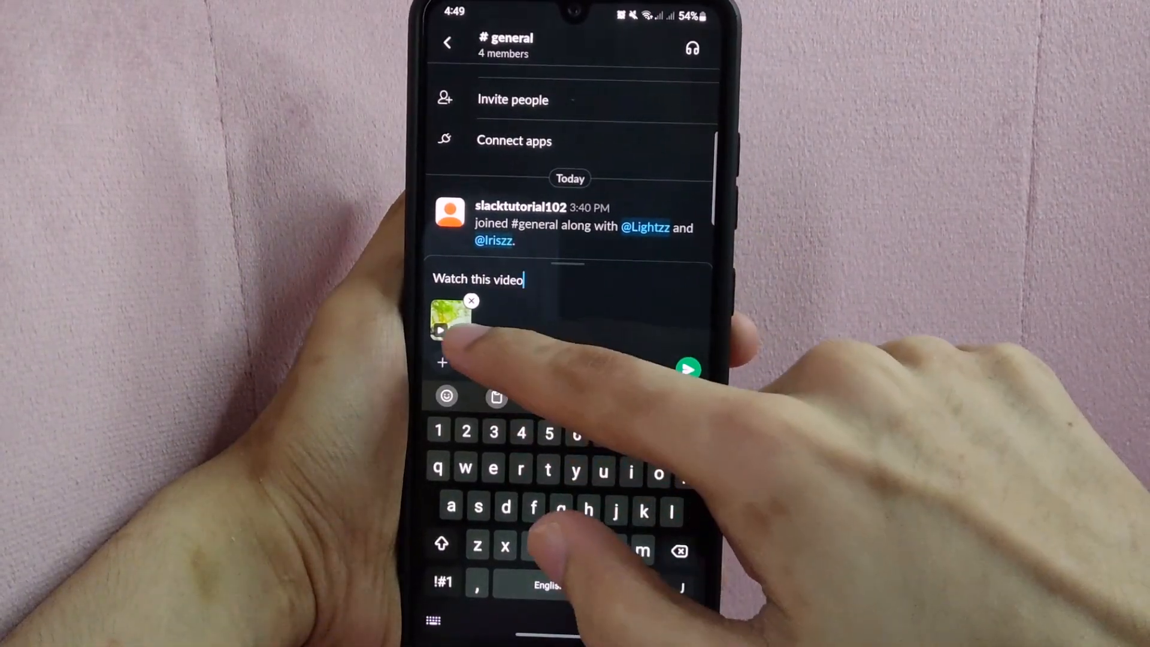
left_click(451, 322)
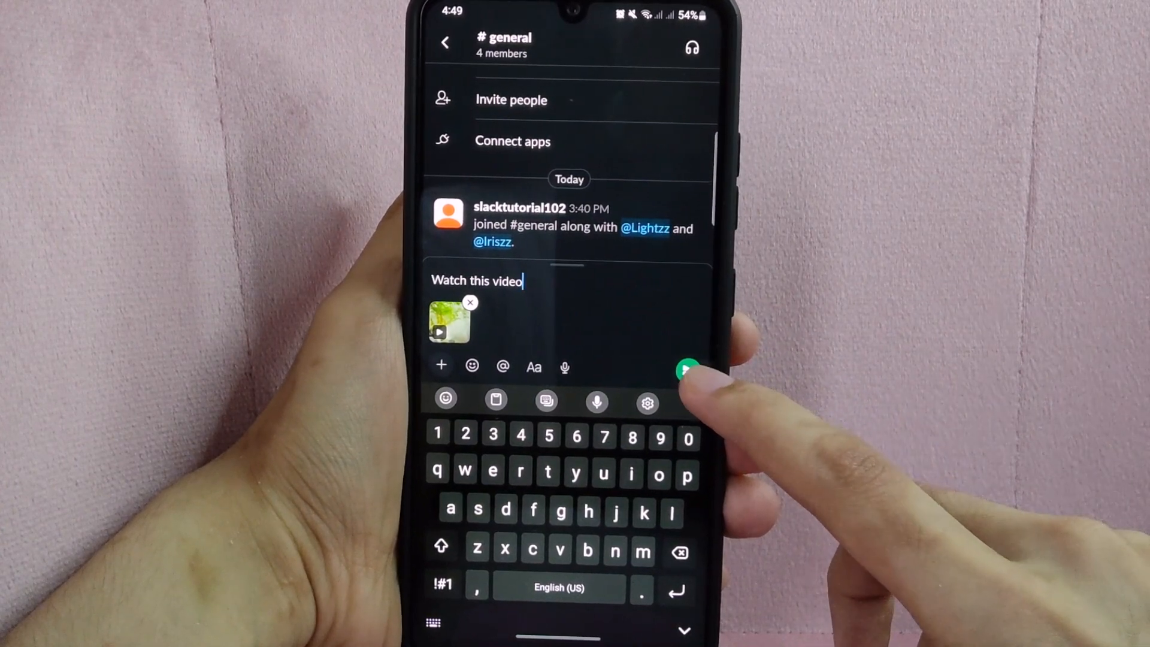
left_click(685, 367)
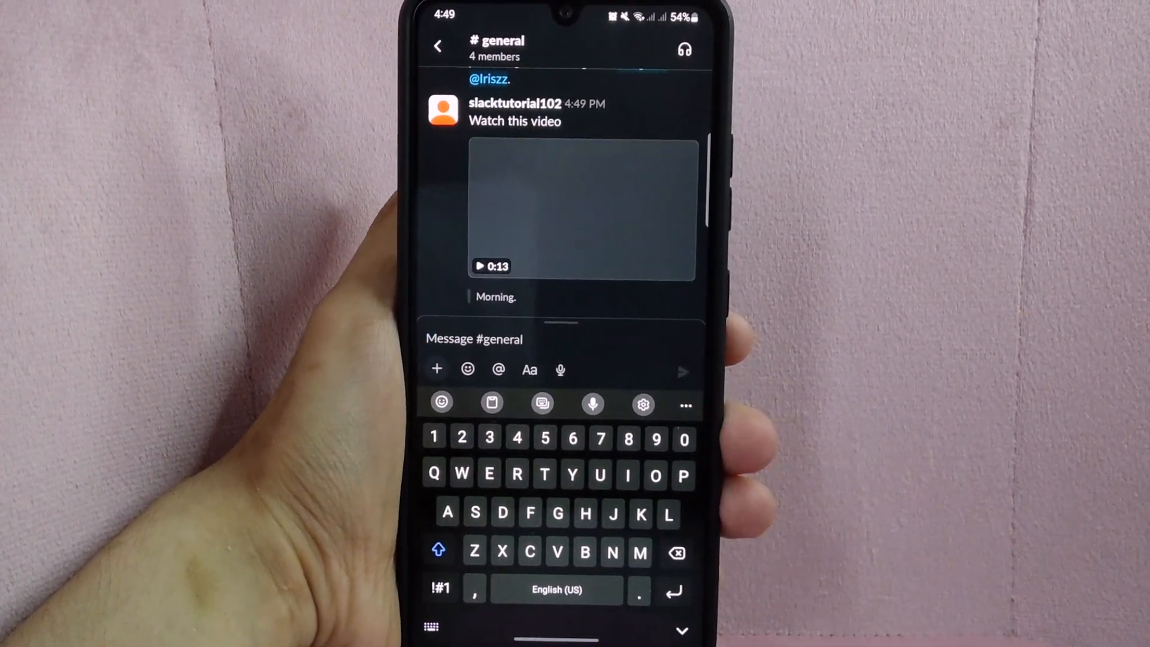